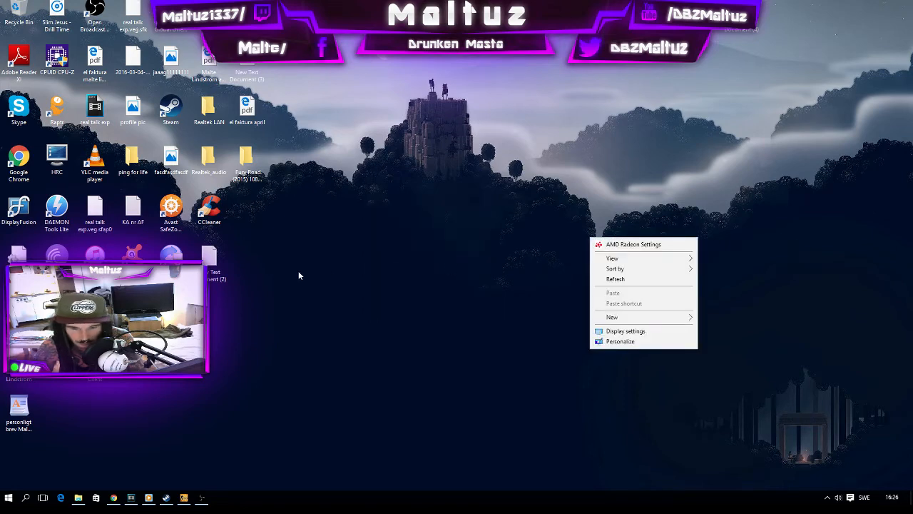
{"action": "mouse_move", "coordinate": [634, 249]}
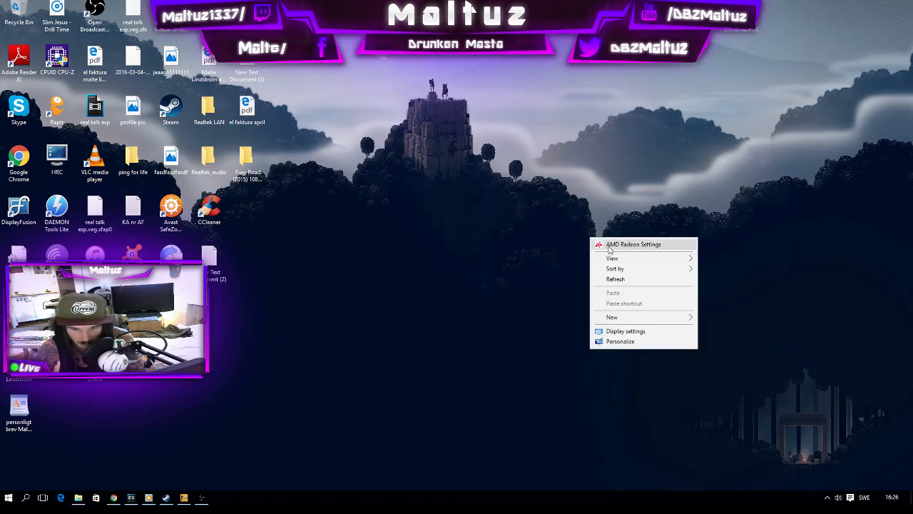
Launch AMD Radeon Settings from the desktop context menu
{"action": "left_click", "coordinate": [634, 244]}
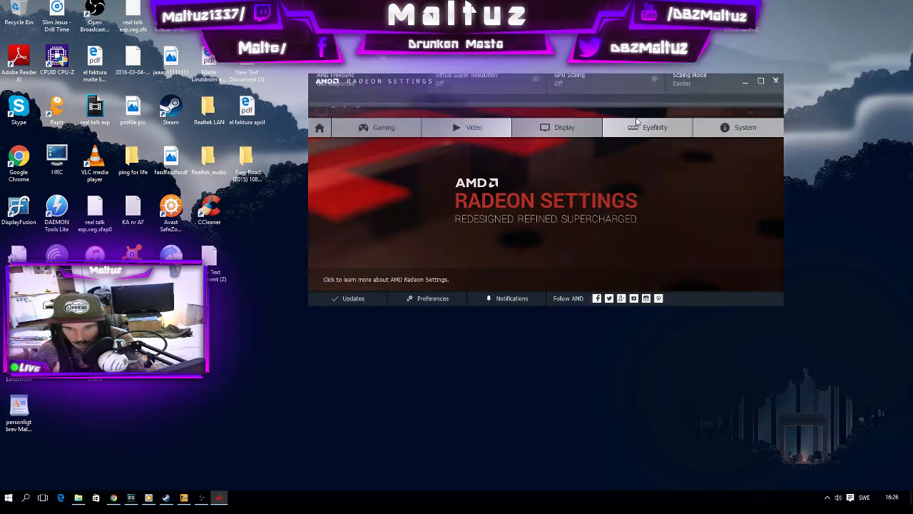
Show the Display page for both monitors and move the window to the right
{"action": "left_click", "coordinate": [564, 127]}
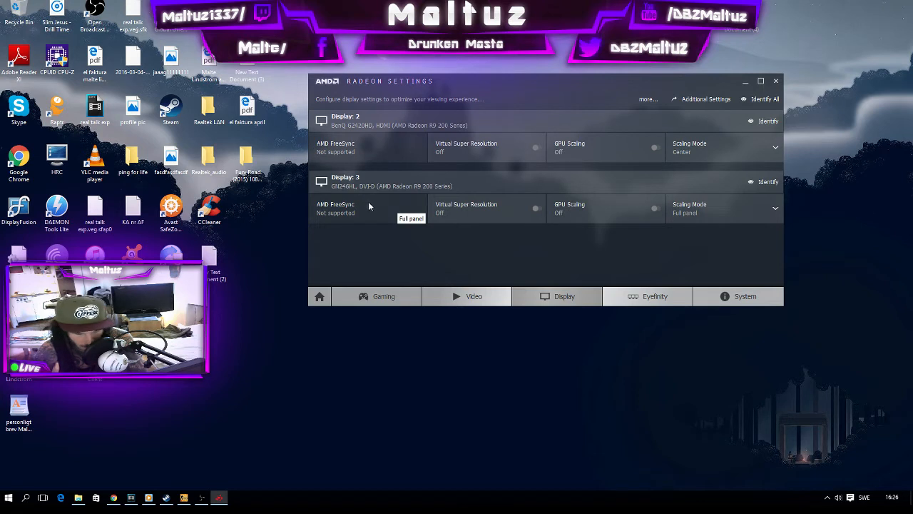
{"action": "mouse_move", "coordinate": [359, 190]}
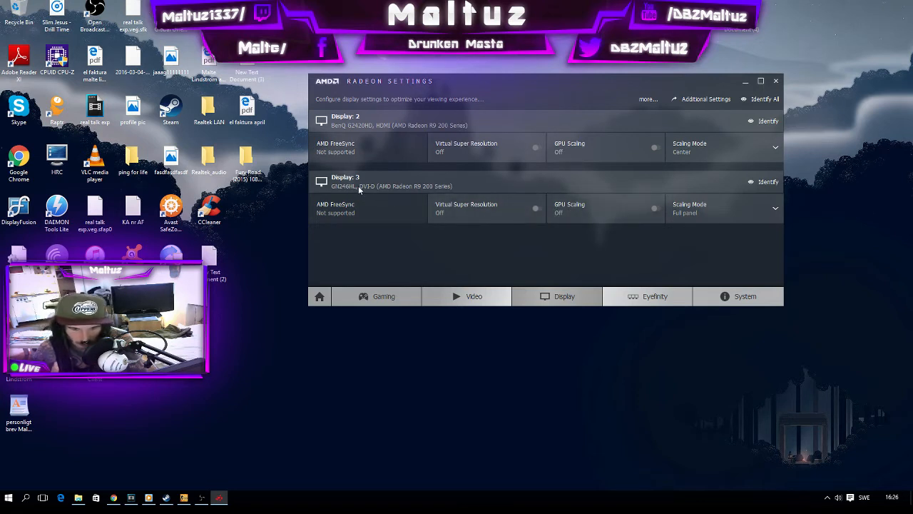
{"action": "mouse_move", "coordinate": [665, 181]}
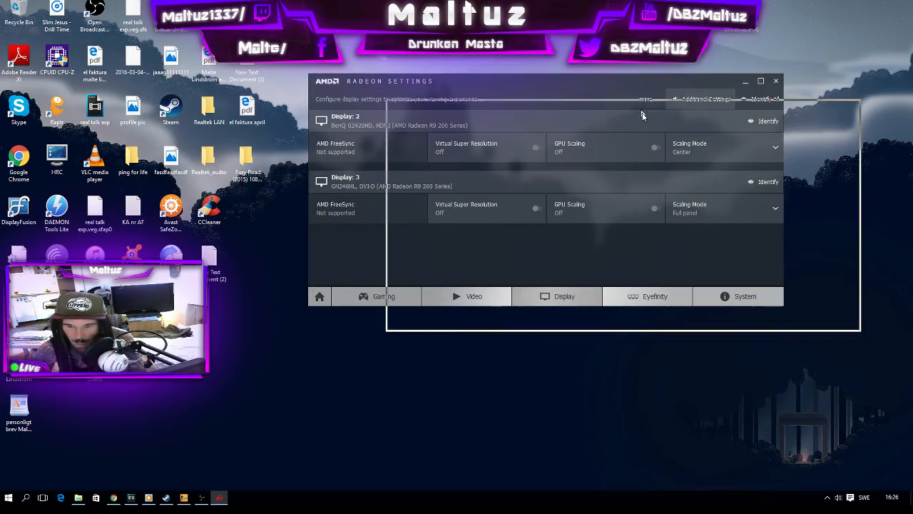
{"action": "left_click_drag", "start_coordinate": [542, 80], "coordinate": [620, 120]}
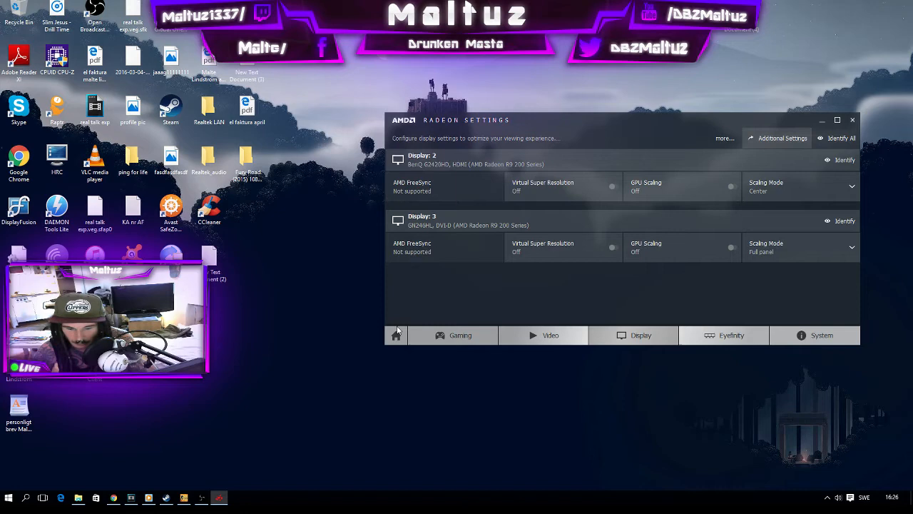
Go to Additional Settings and the Custom Resolutions (Digital Flat-Panel) page
{"action": "left_click", "coordinate": [782, 137]}
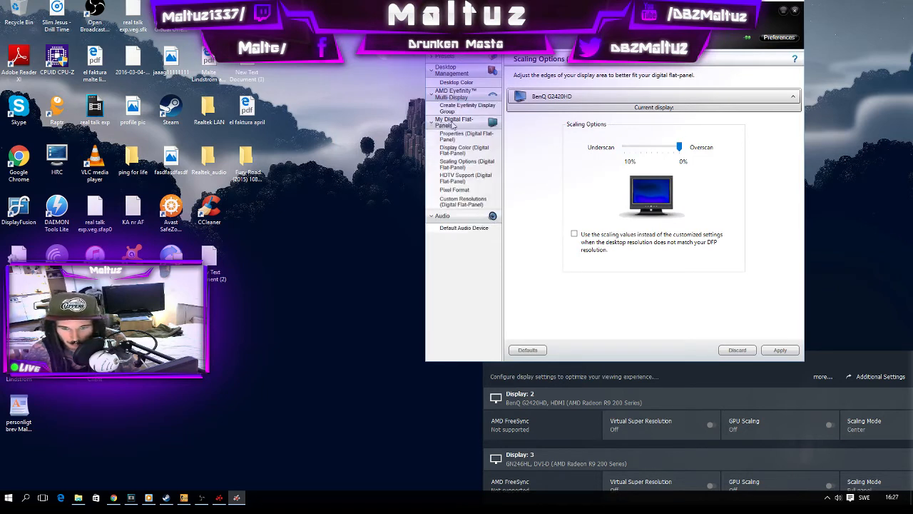
{"action": "mouse_move", "coordinate": [463, 201]}
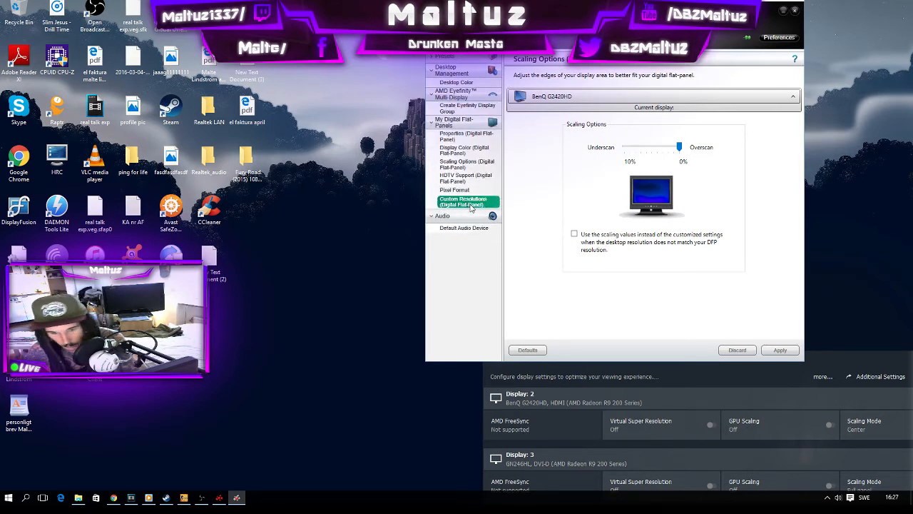
{"action": "left_click", "coordinate": [464, 202]}
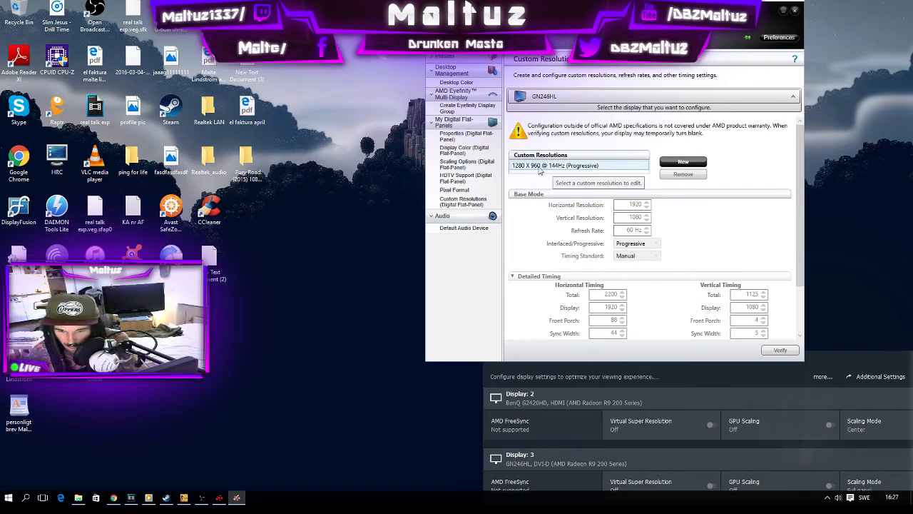
Review the 1280x960 @ 144Hz entry, then start a new custom resolution pre-filled 1920x1080 @ 60Hz
{"action": "left_click", "coordinate": [578, 166]}
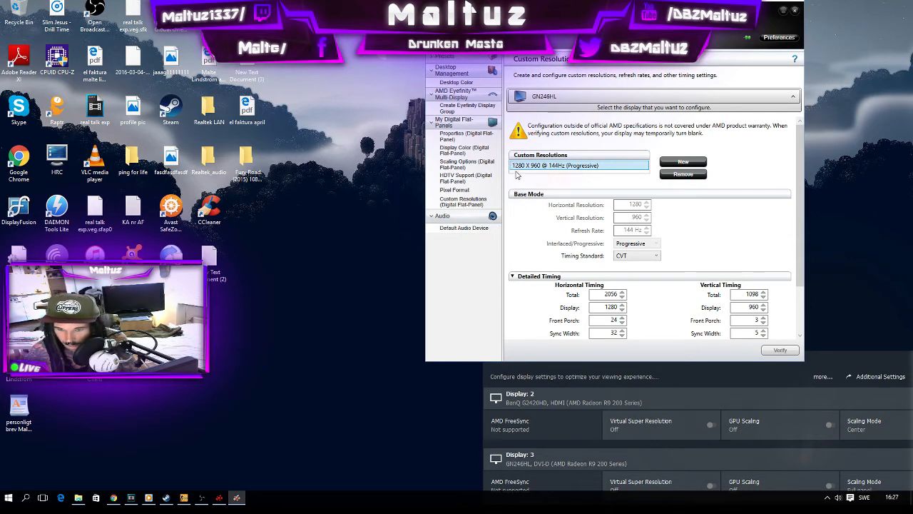
{"action": "mouse_move", "coordinate": [560, 174]}
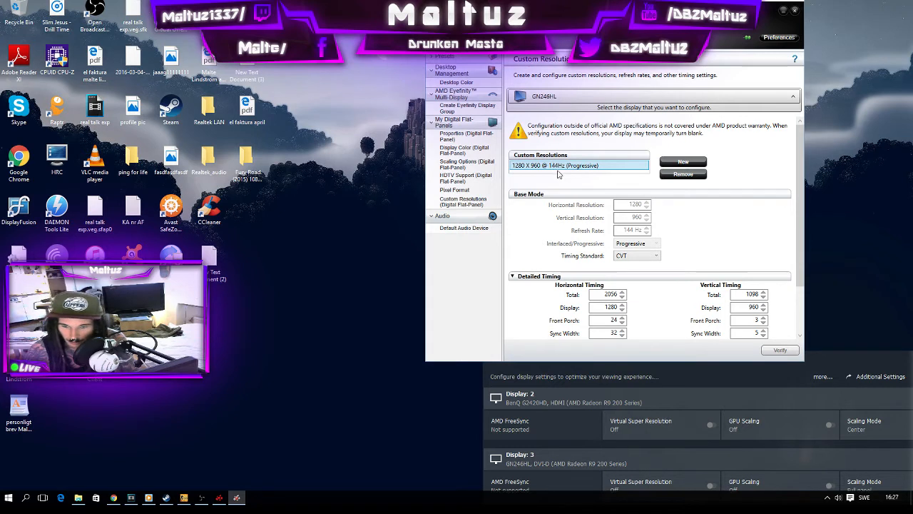
{"action": "mouse_move", "coordinate": [608, 261]}
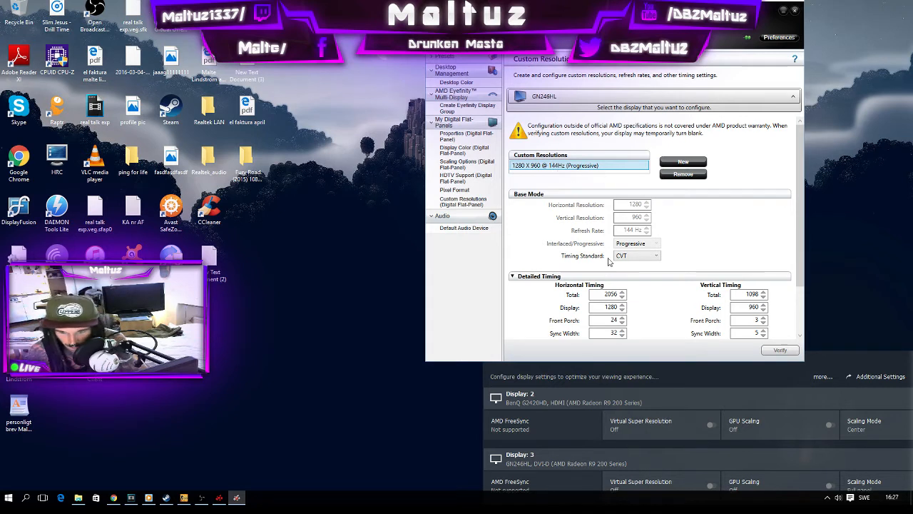
{"action": "mouse_move", "coordinate": [682, 161]}
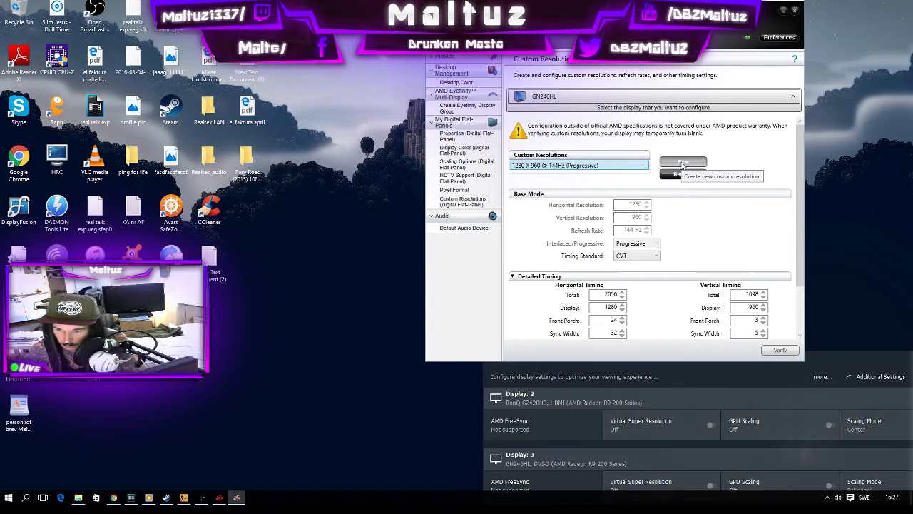
{"action": "left_click", "coordinate": [682, 162]}
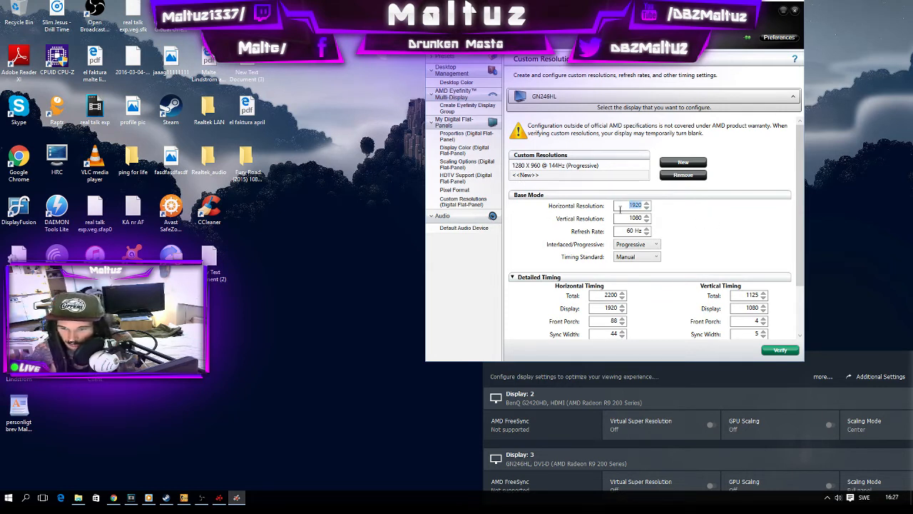
Attempt a 1920x1080 @ 144Hz resolution, get it rejected, and reselect 1280x960 @ 144Hz
{"action": "left_click", "coordinate": [555, 166]}
{"action": "type", "text": "144"}
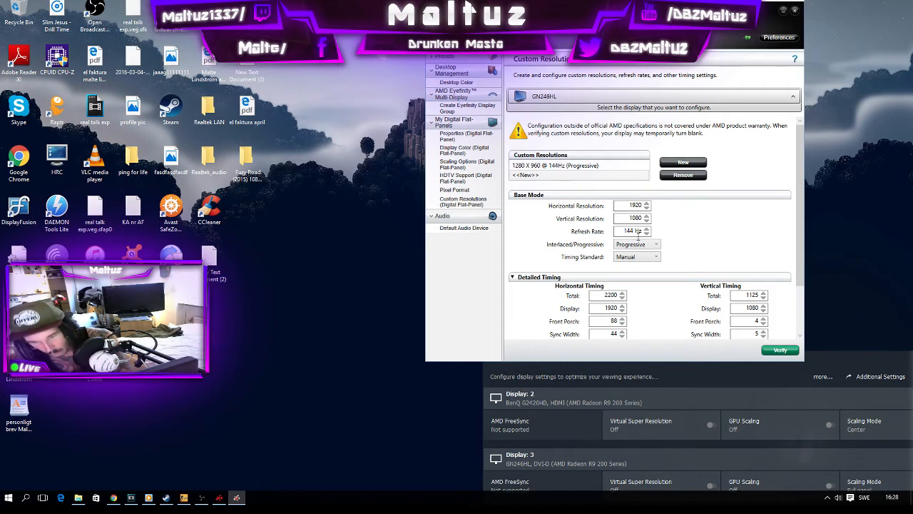
{"action": "mouse_move", "coordinate": [635, 244]}
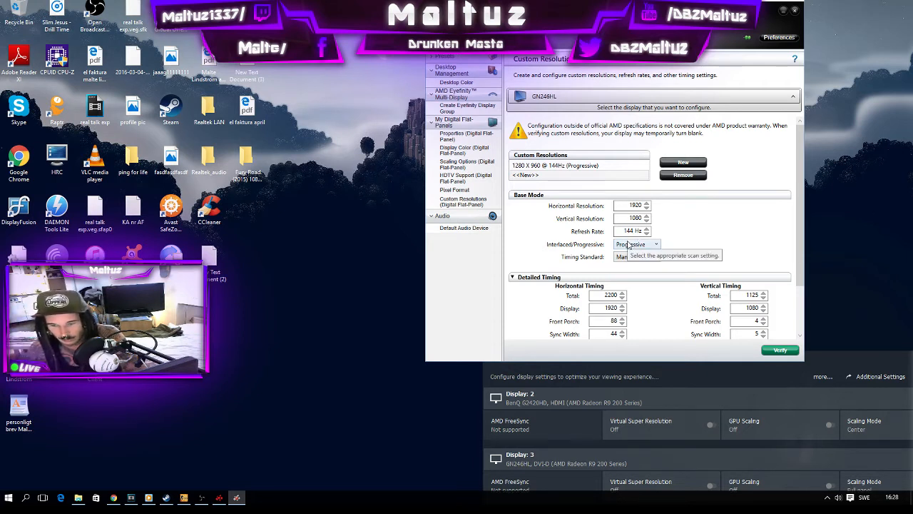
{"action": "left_click", "coordinate": [779, 351]}
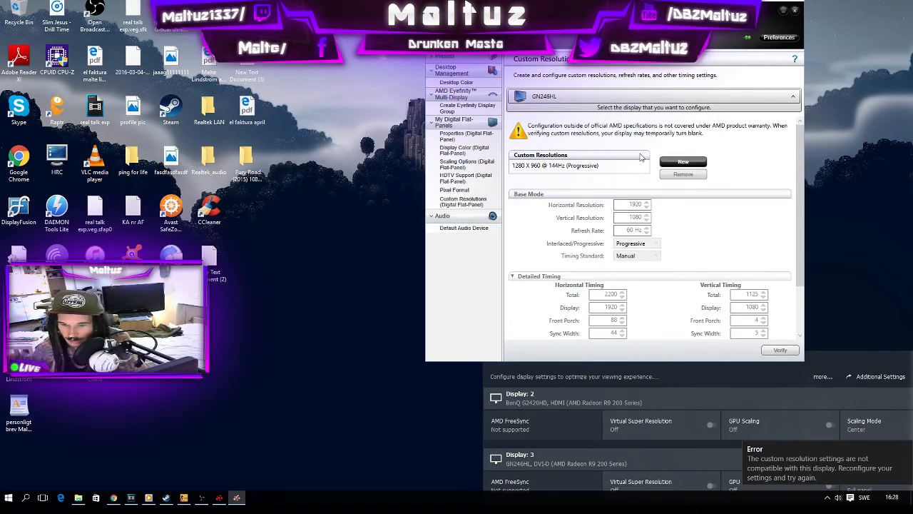
{"action": "mouse_move", "coordinate": [540, 171]}
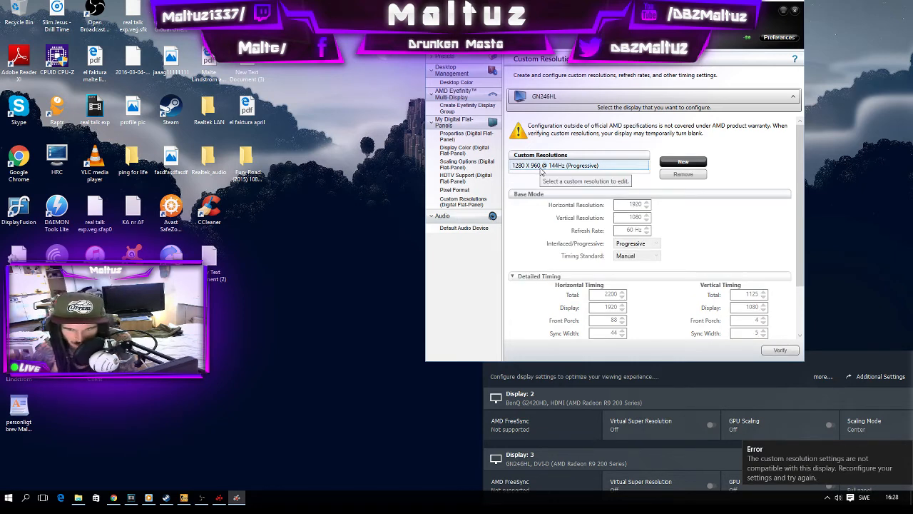
{"action": "left_click", "coordinate": [578, 166]}
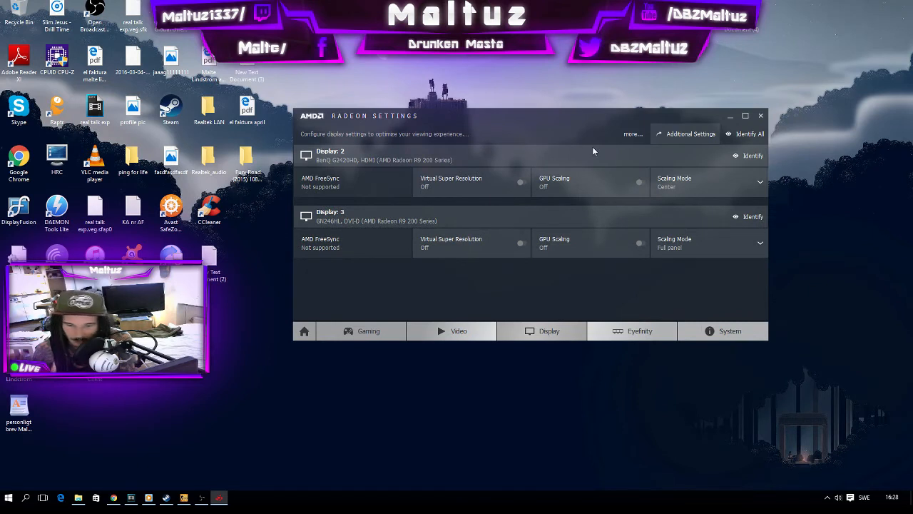
{"action": "mouse_move", "coordinate": [640, 168]}
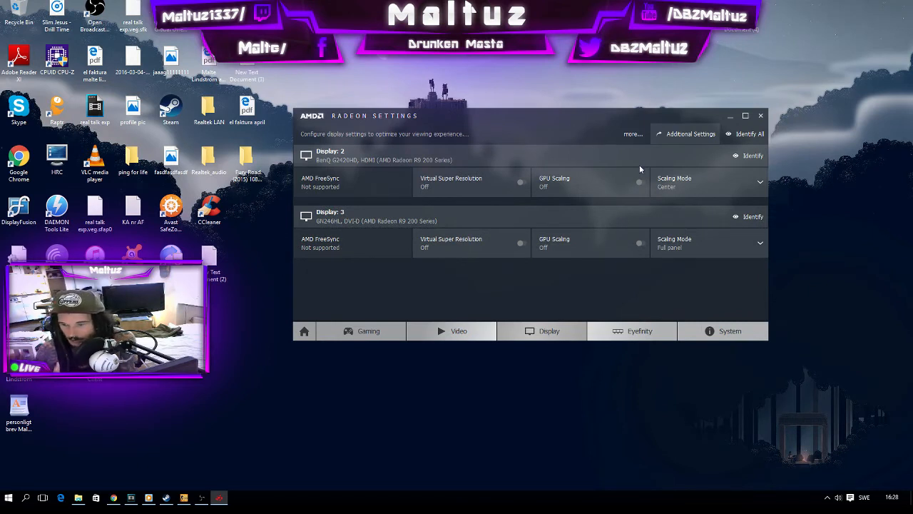
{"action": "mouse_move", "coordinate": [693, 219]}
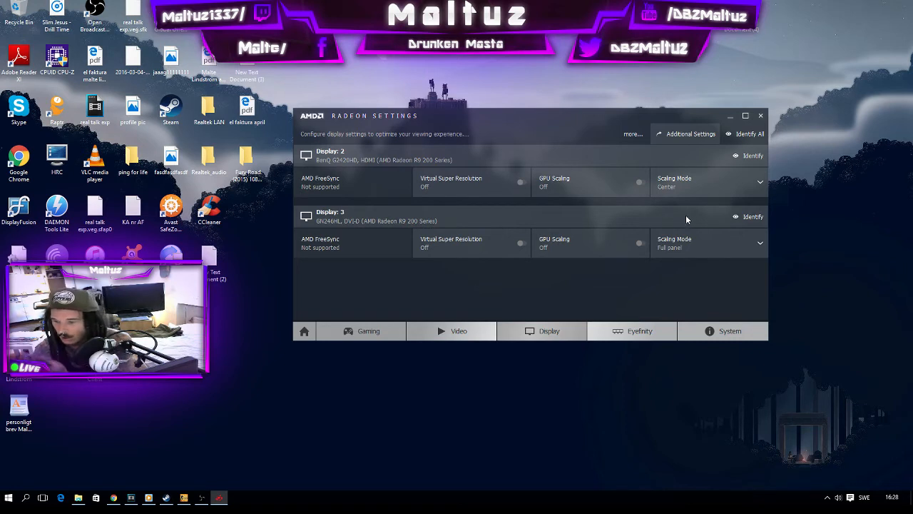
{"action": "mouse_move", "coordinate": [674, 214]}
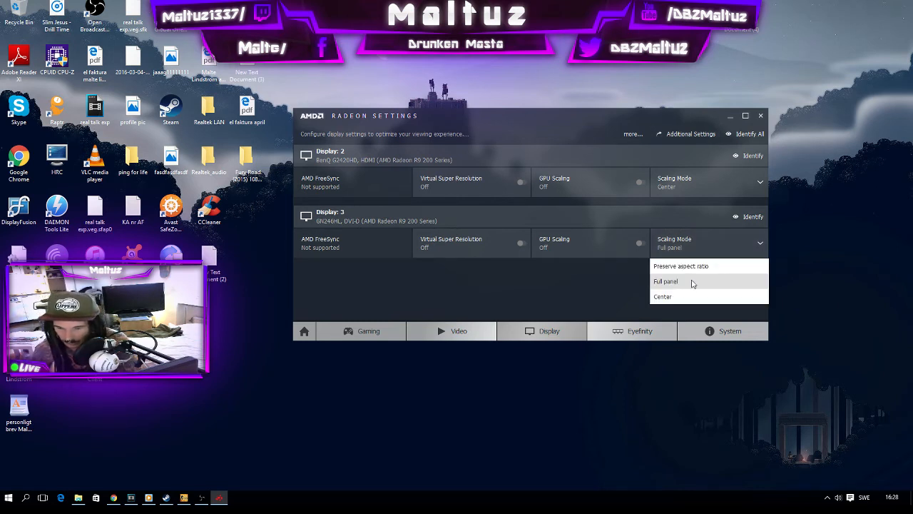
Set Display 3's scaling mode to Full panel
{"action": "left_click", "coordinate": [665, 279]}
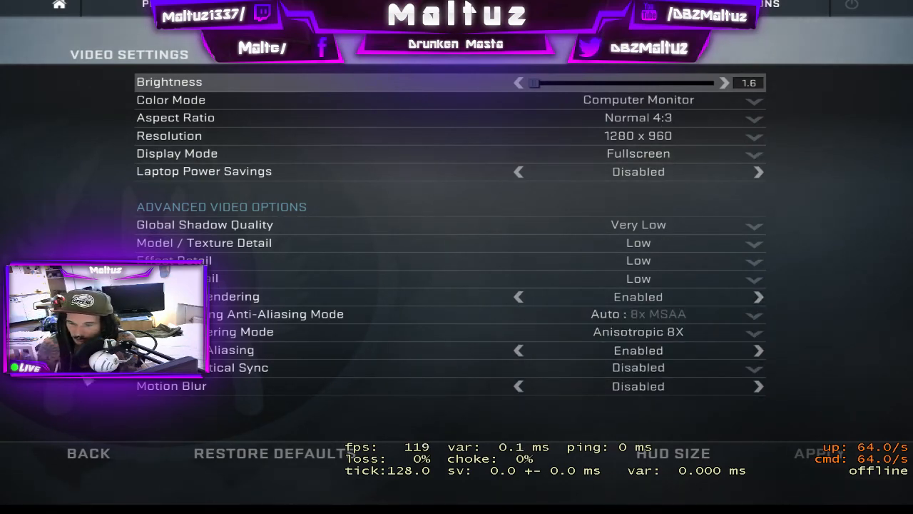
{"action": "mouse_move", "coordinate": [188, 143]}
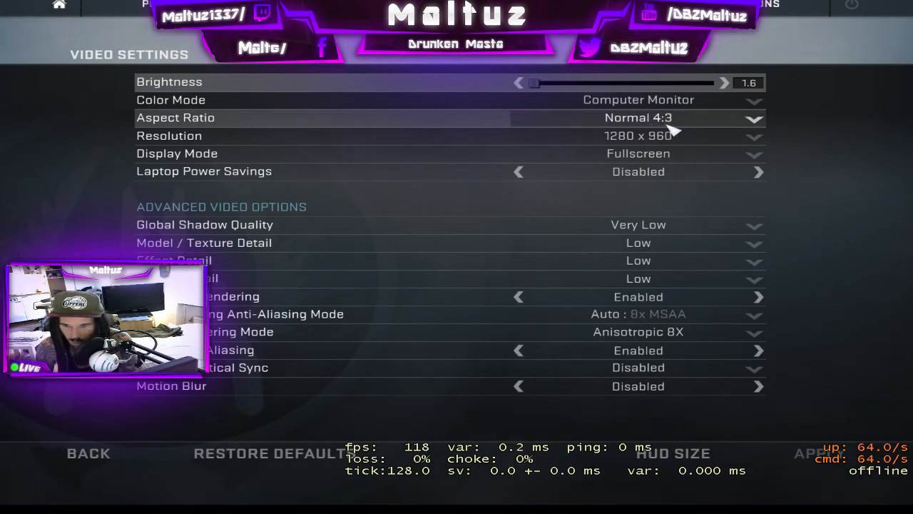
{"action": "mouse_move", "coordinate": [639, 136]}
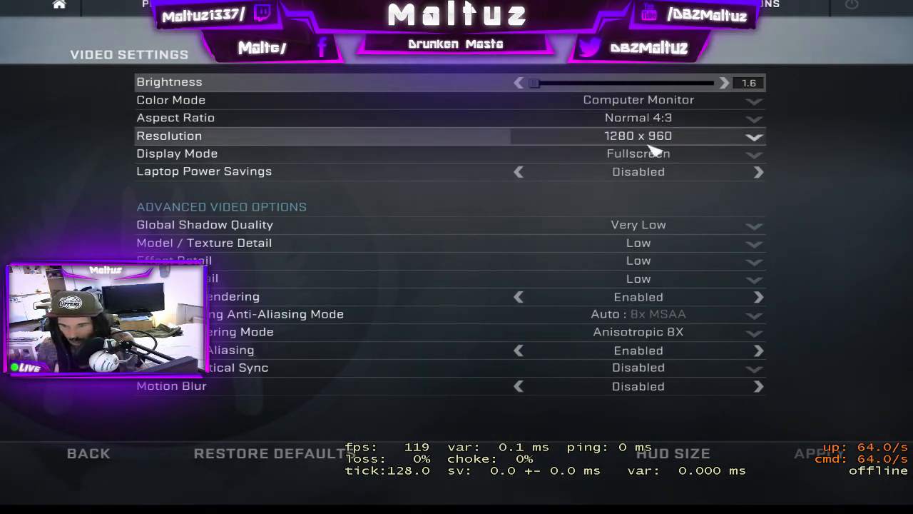
{"action": "mouse_move", "coordinate": [696, 139]}
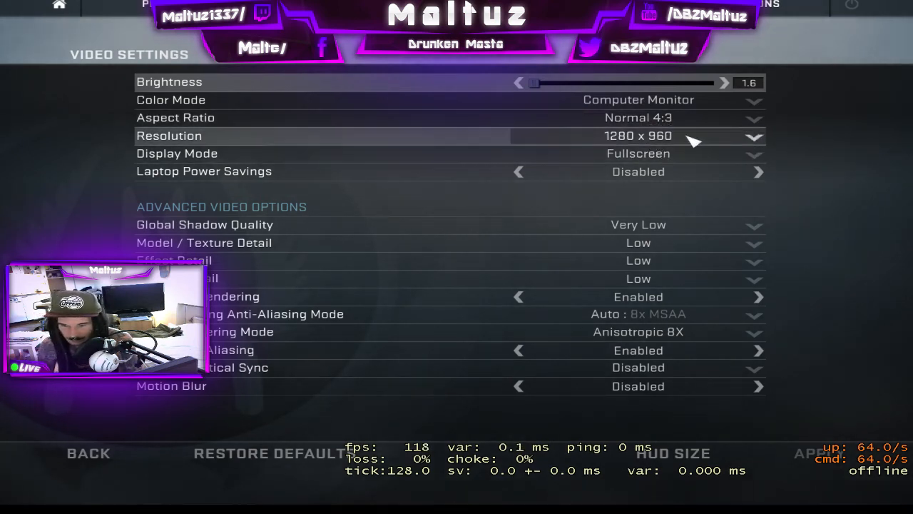
{"action": "mouse_move", "coordinate": [12, 35]}
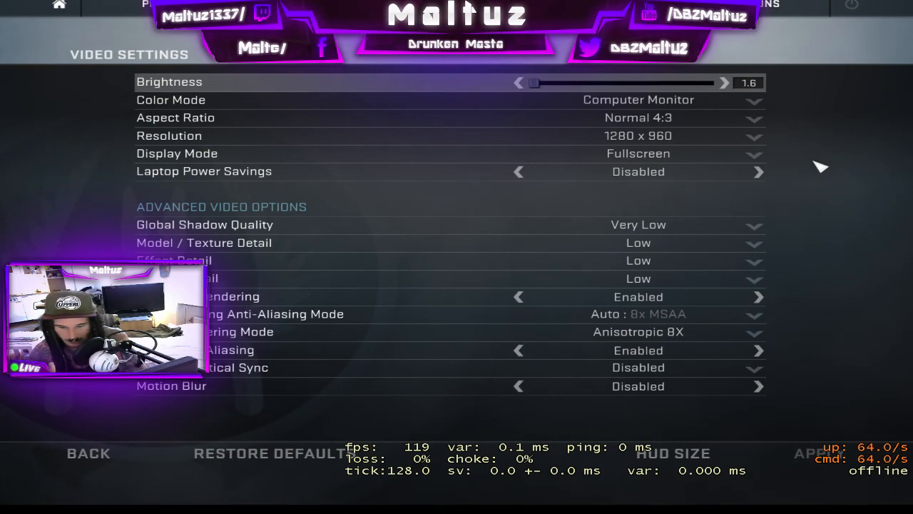
{"action": "mouse_move", "coordinate": [779, 180]}
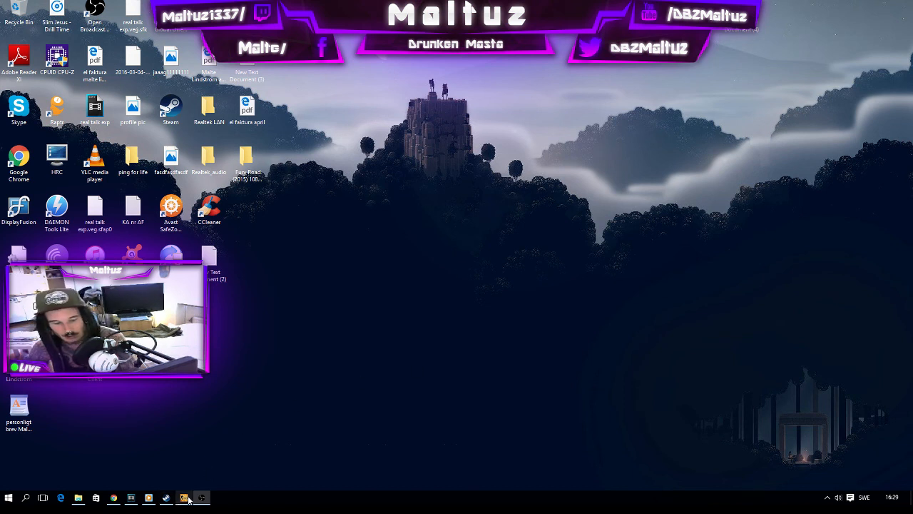
{"action": "mouse_move", "coordinate": [201, 496]}
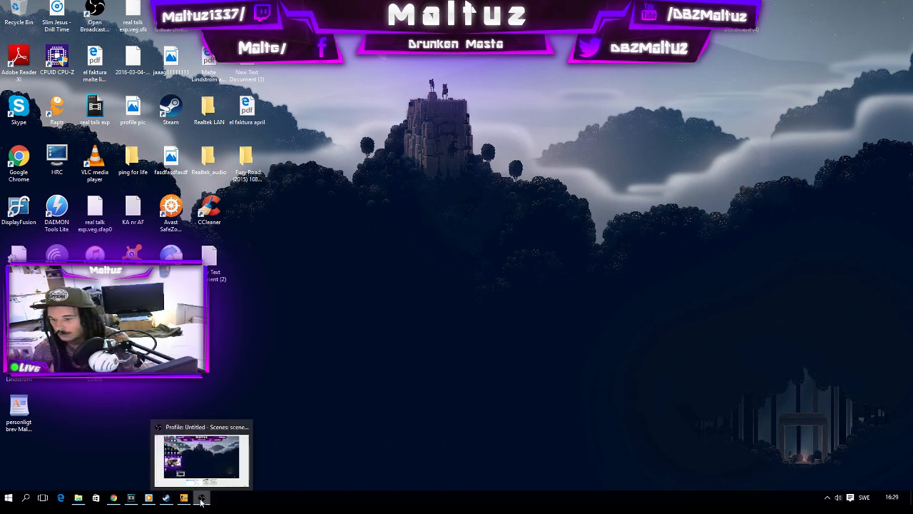